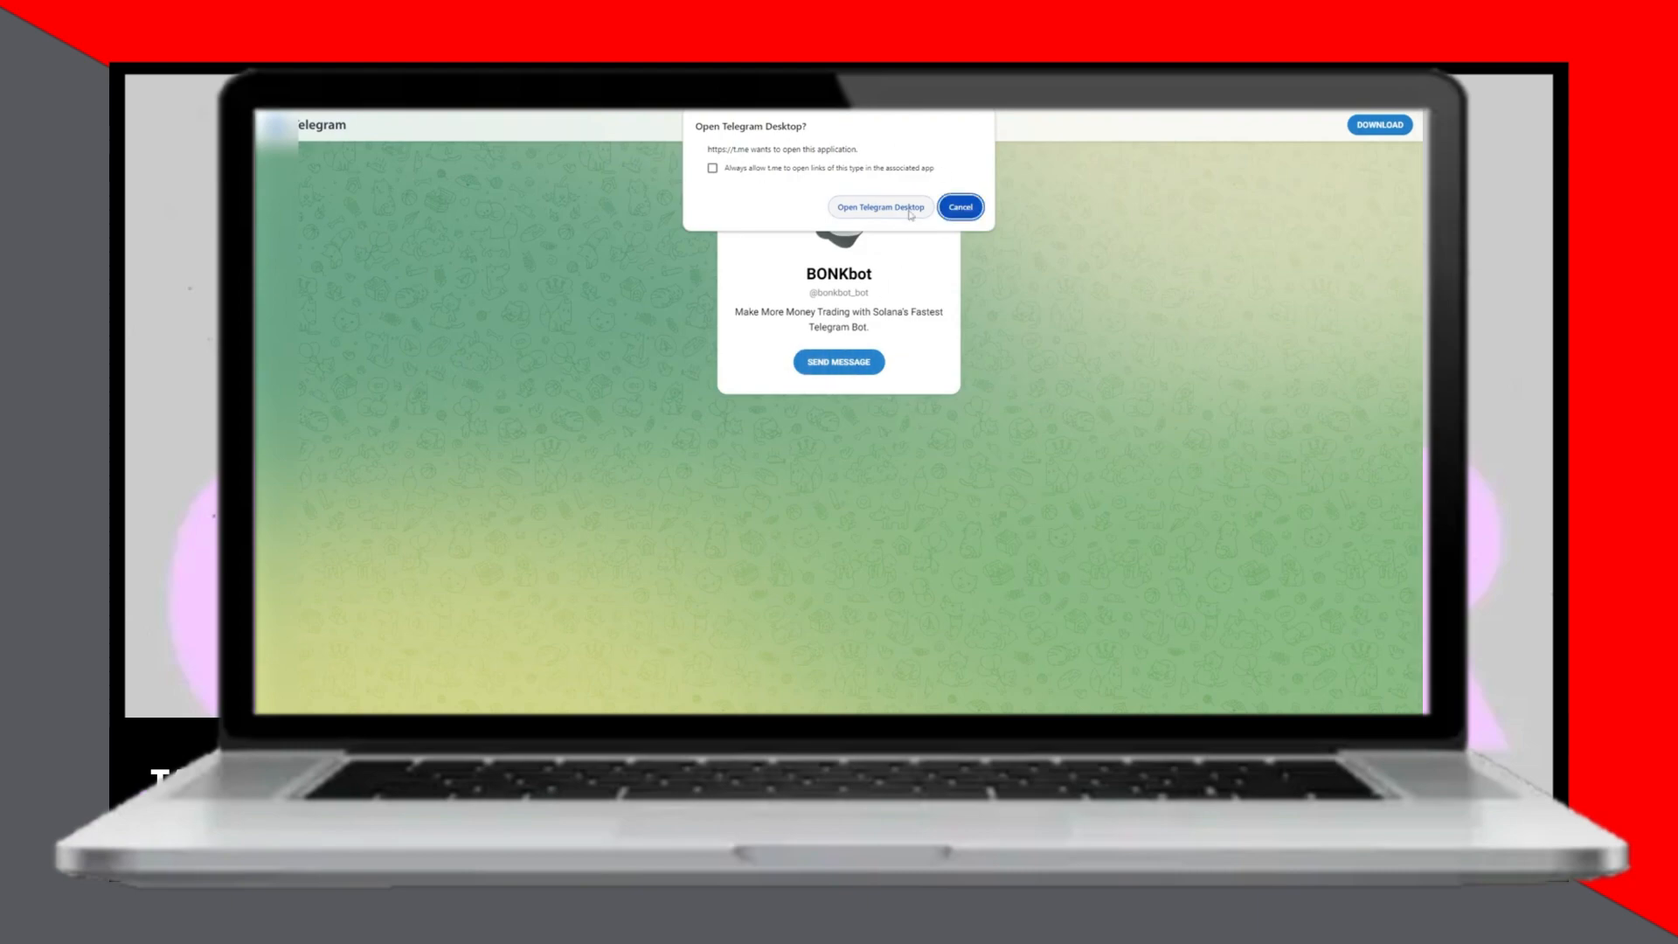
Launch BONKbot in Telegram Desktop and bring up its settings menu
click(879, 206)
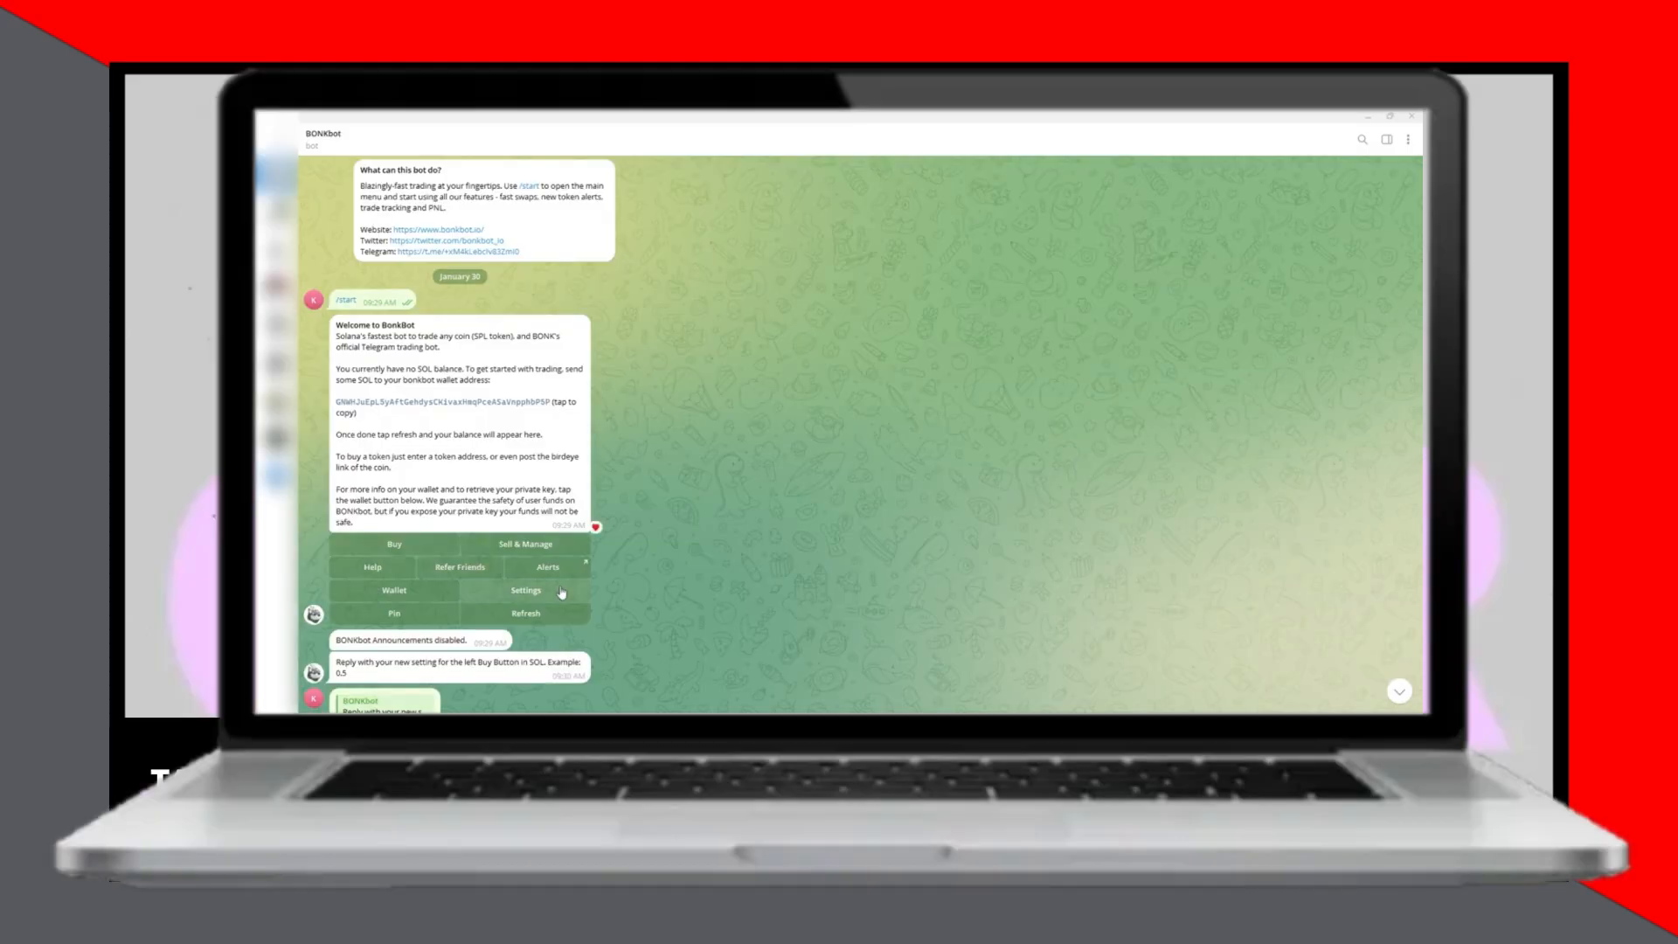
click(526, 589)
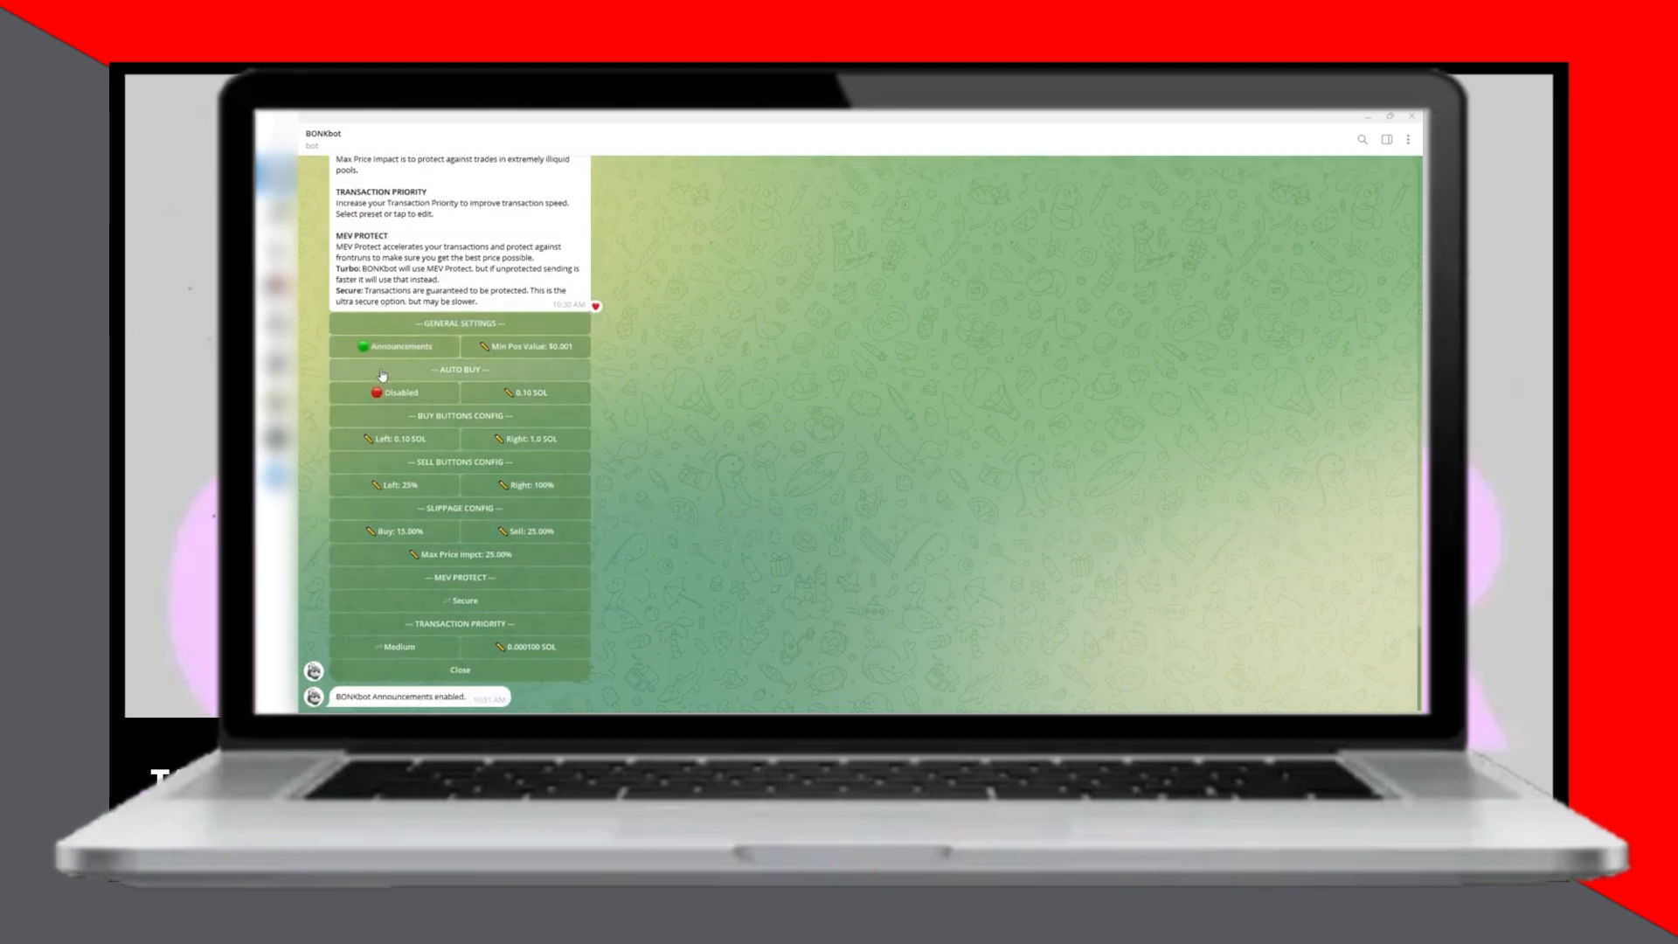
Toggle the Announcements setting from on (green) to off (red)
click(400, 346)
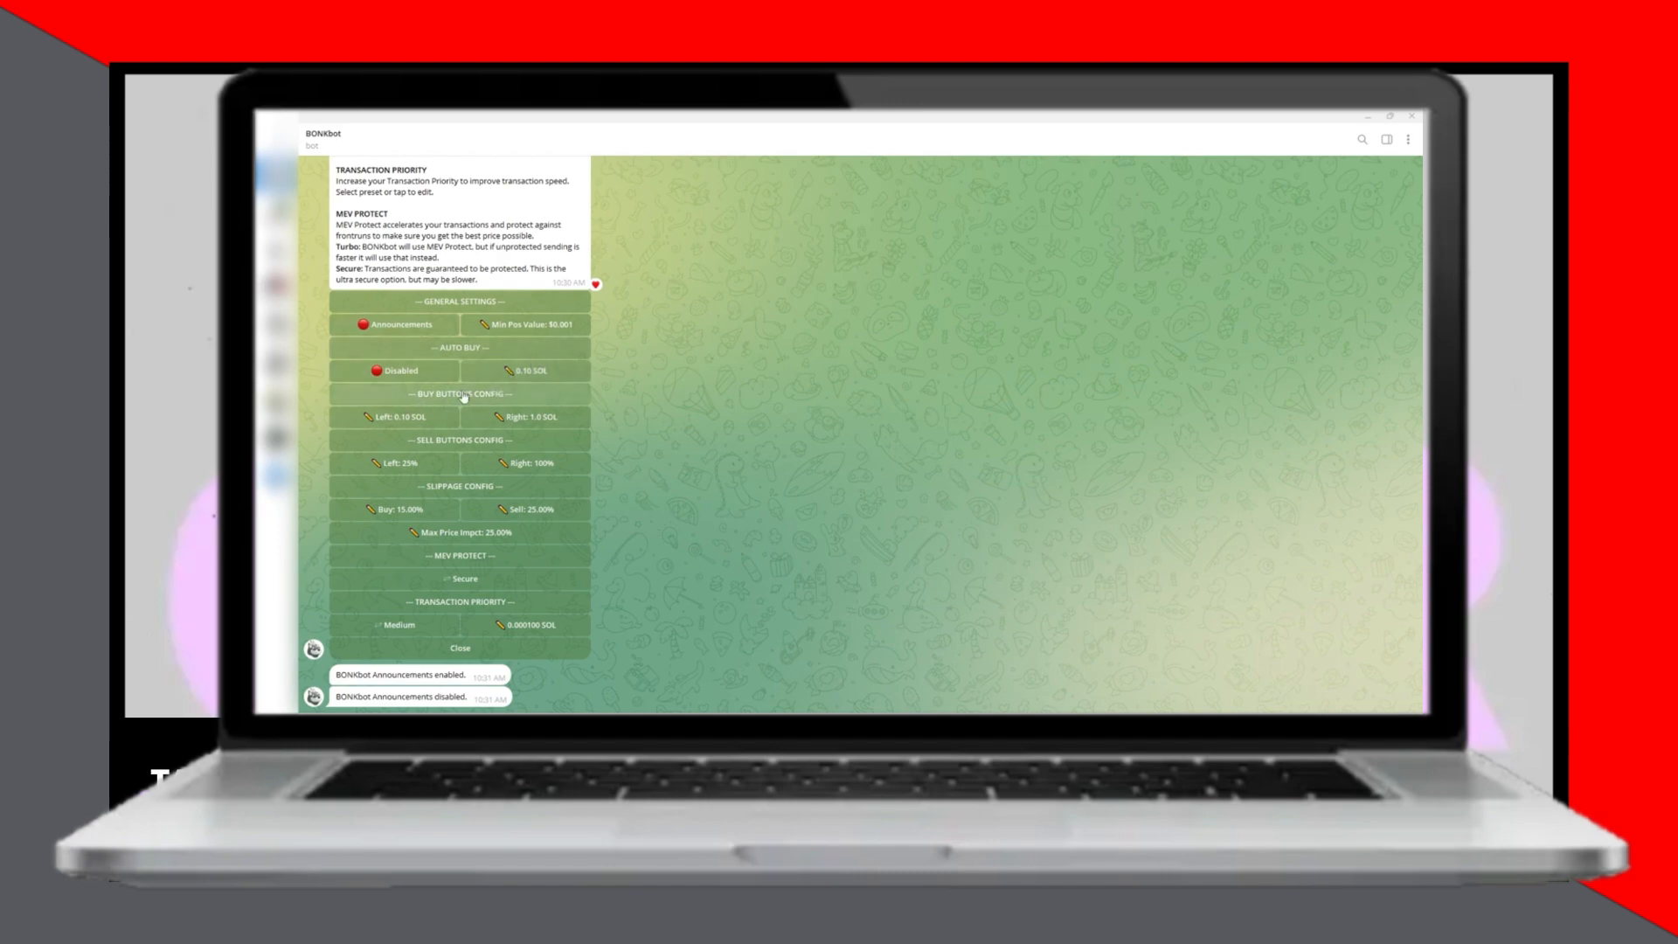
mouse_move(488, 418)
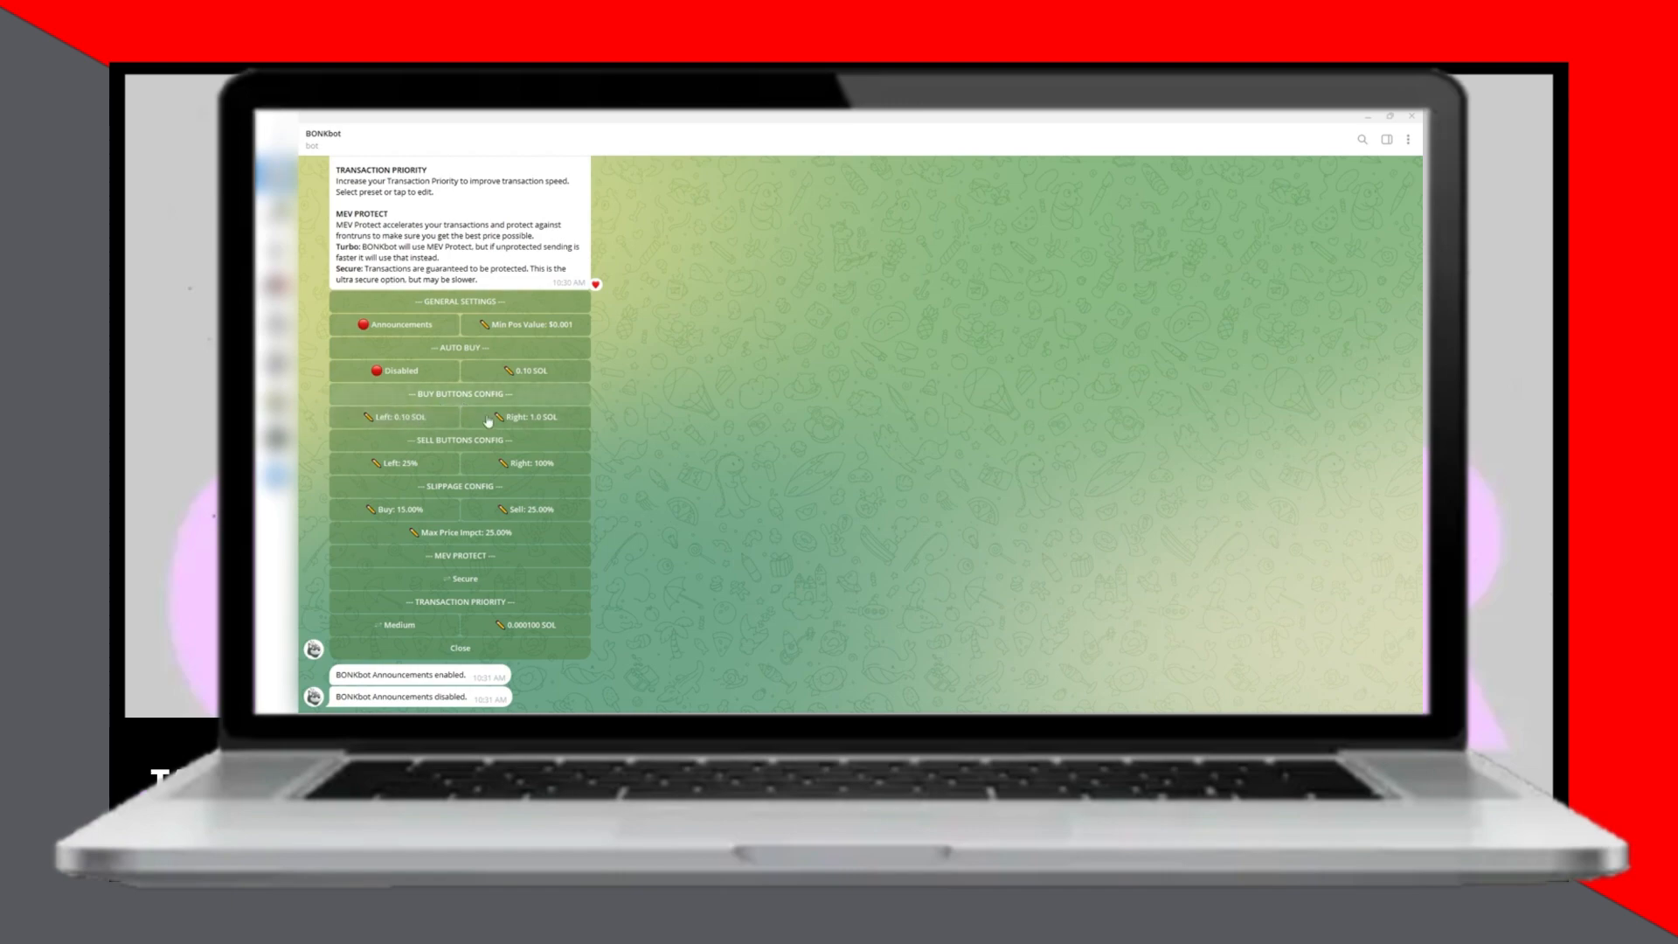
mouse_move(556, 428)
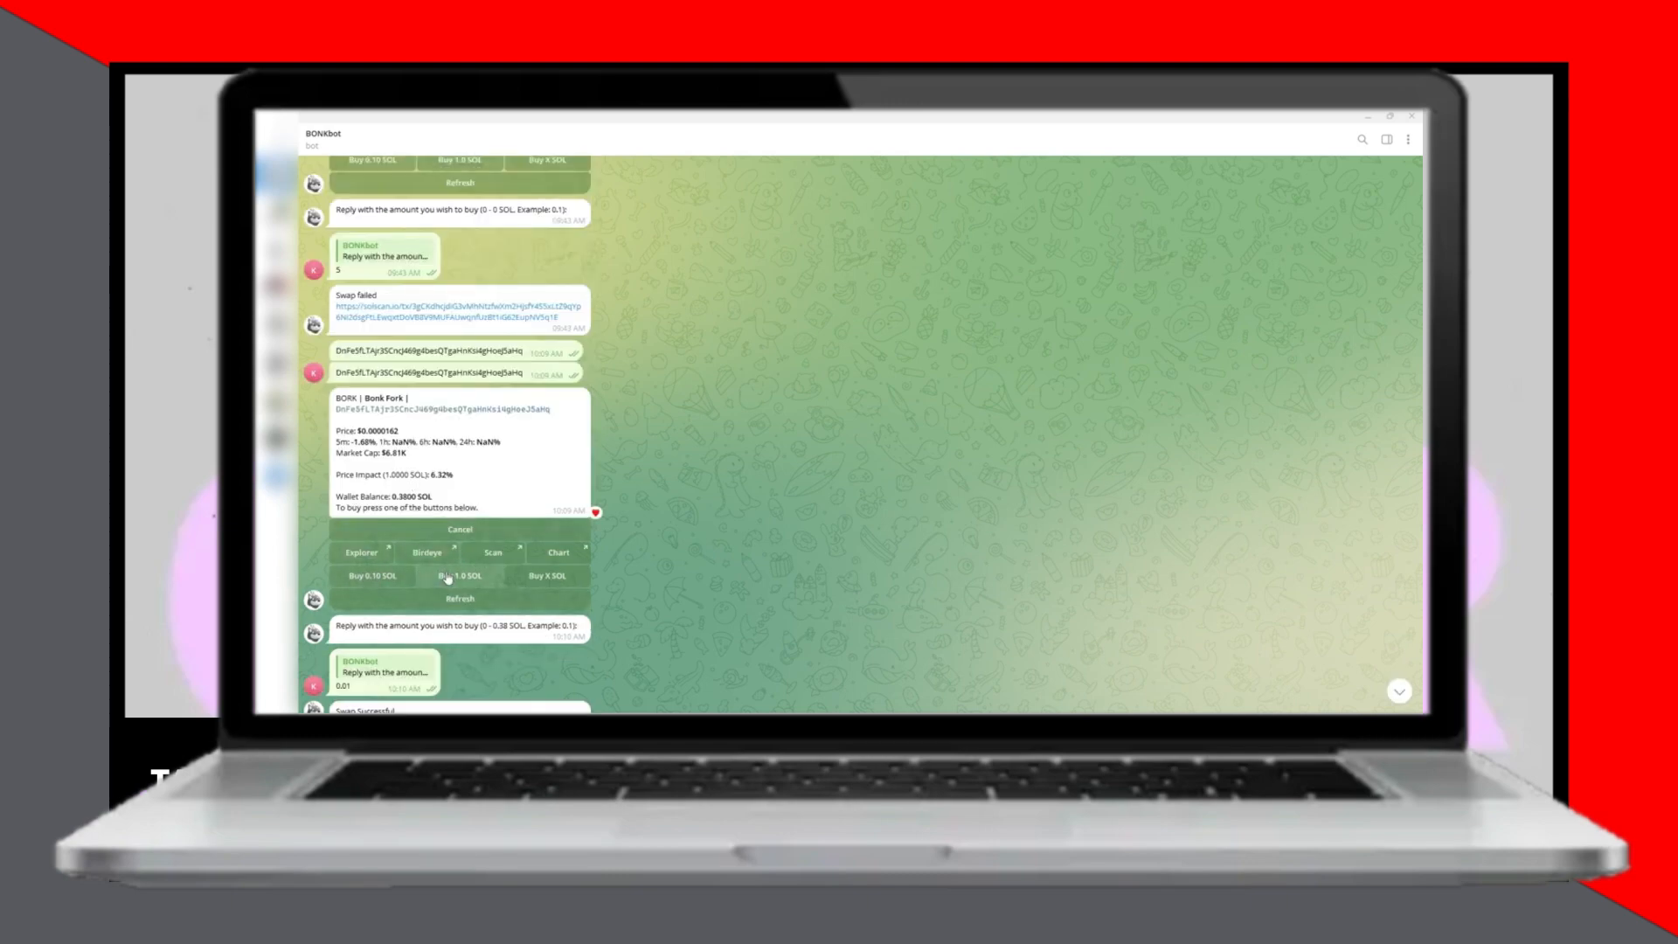
Change the left sell button from 25% to 50%
click(460, 576)
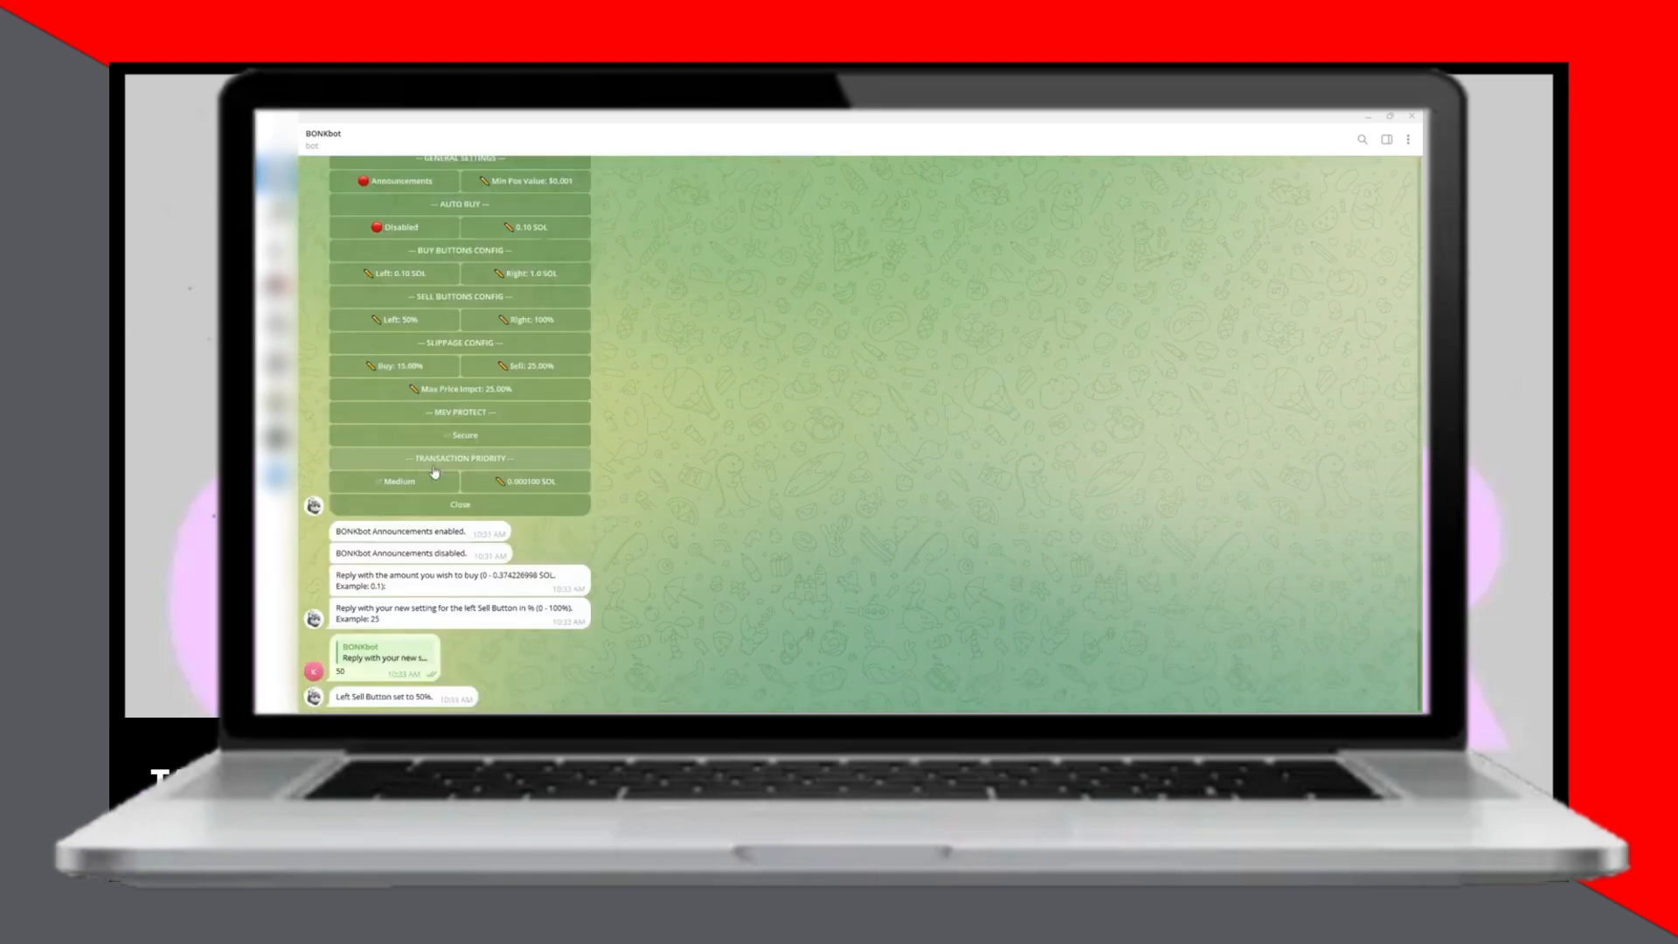
mouse_move(685, 498)
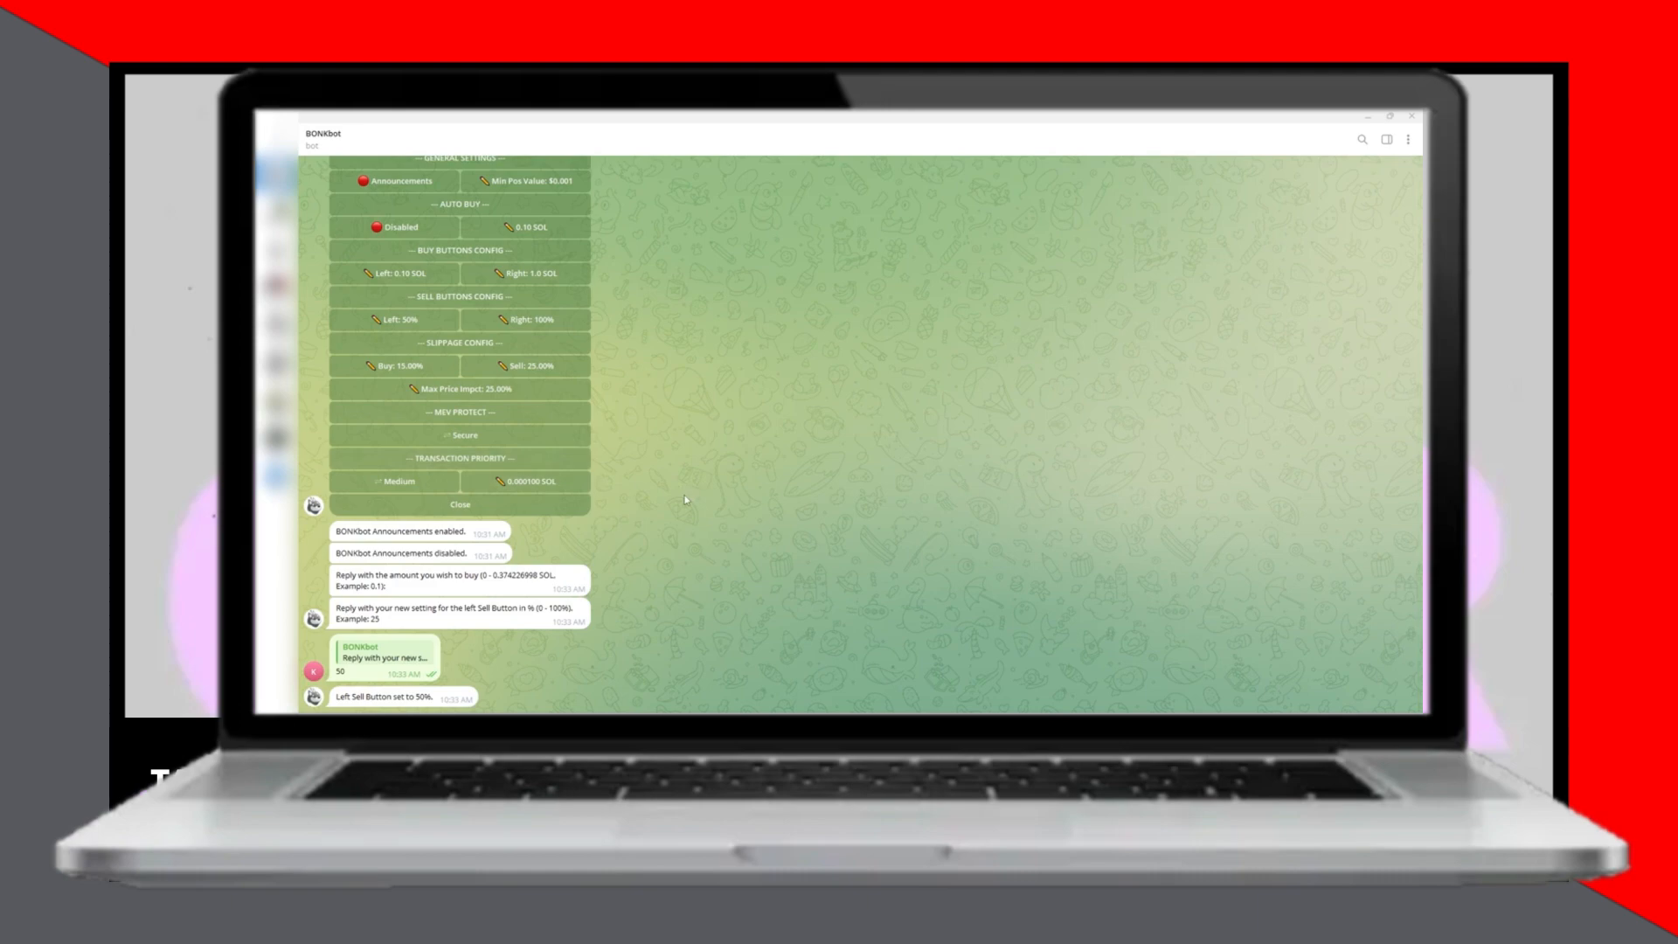
mouse_move(402, 318)
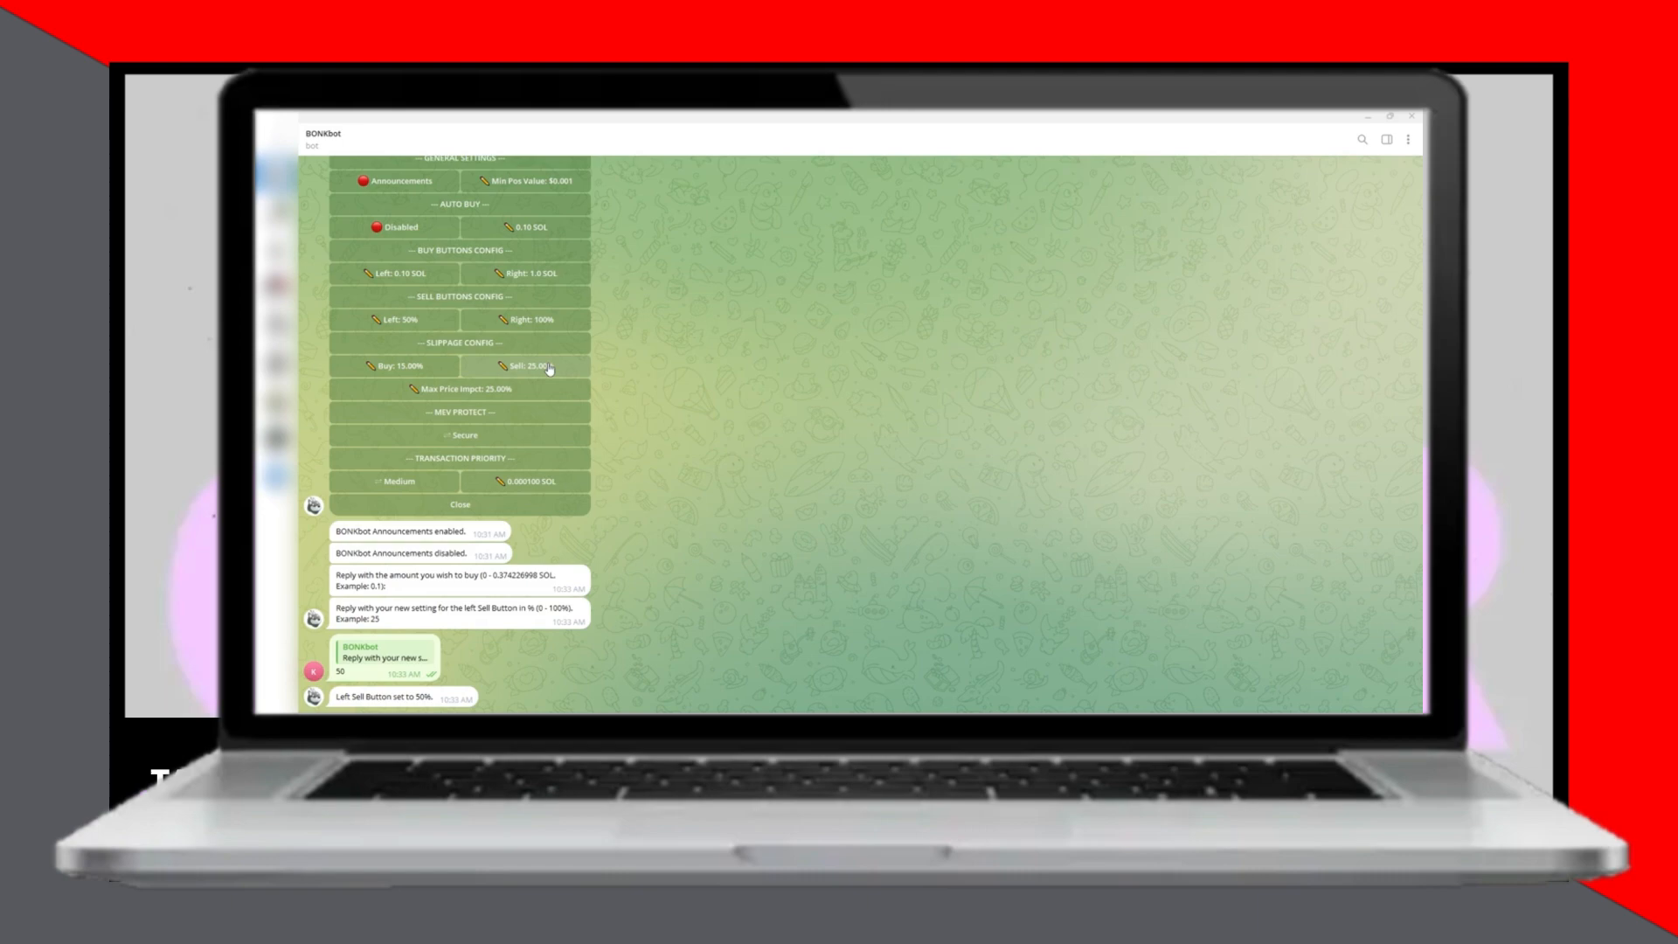
mouse_move(564, 370)
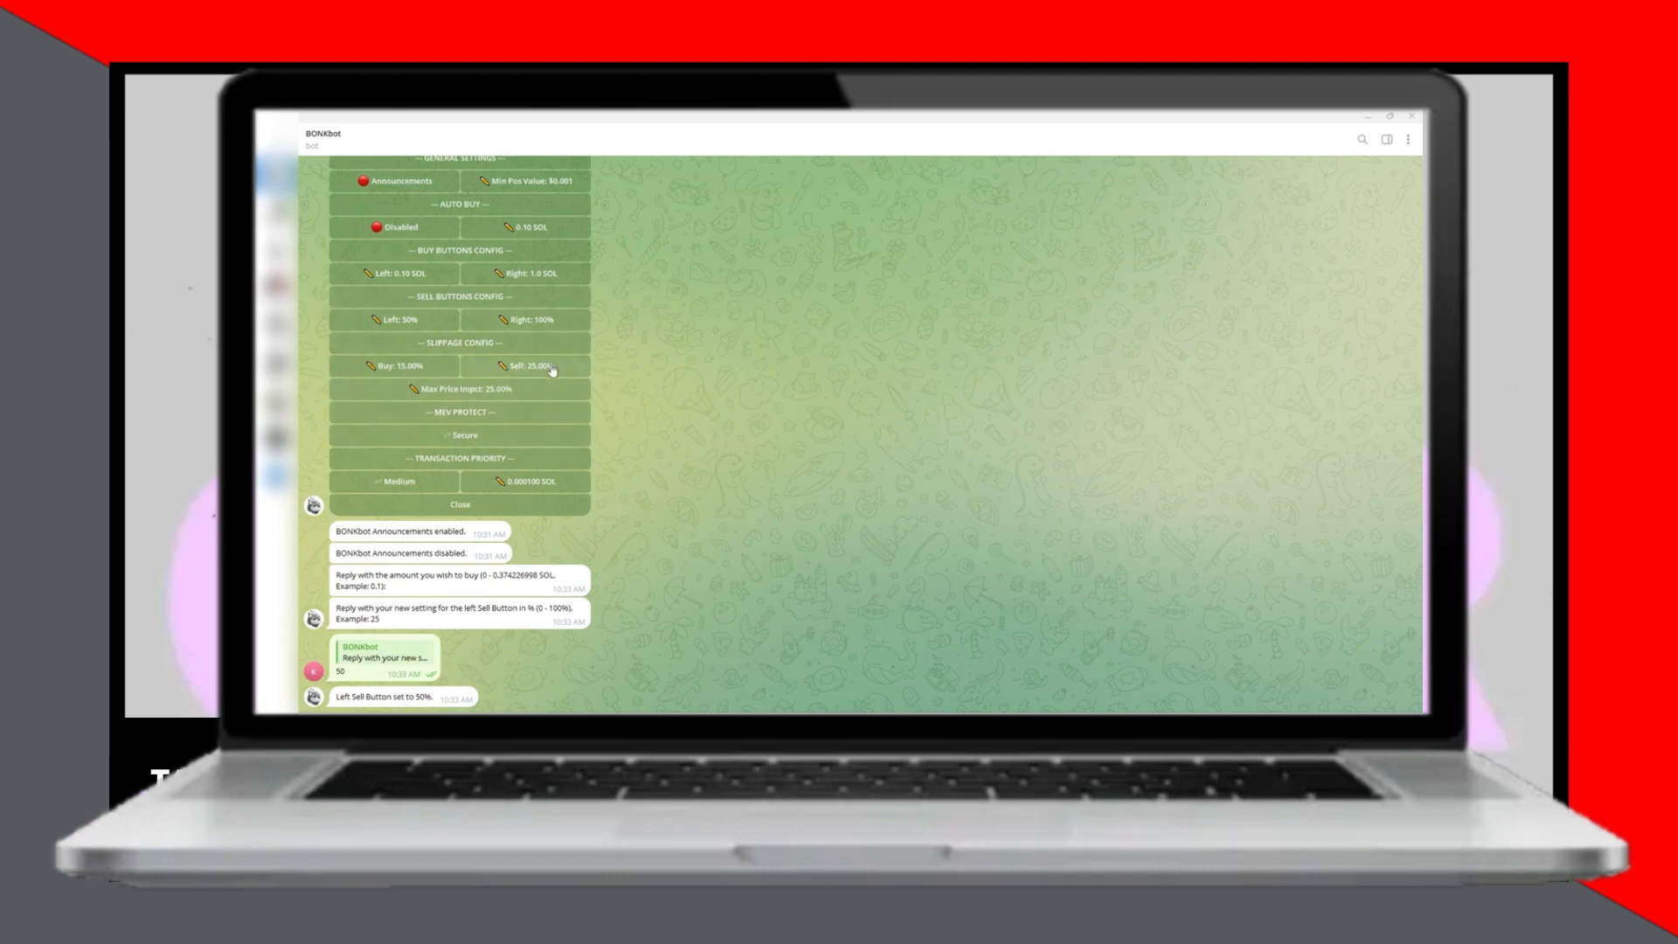
Change sell slippage from 25% to 20% and MEV Protect from Secure to Turbo
click(531, 366)
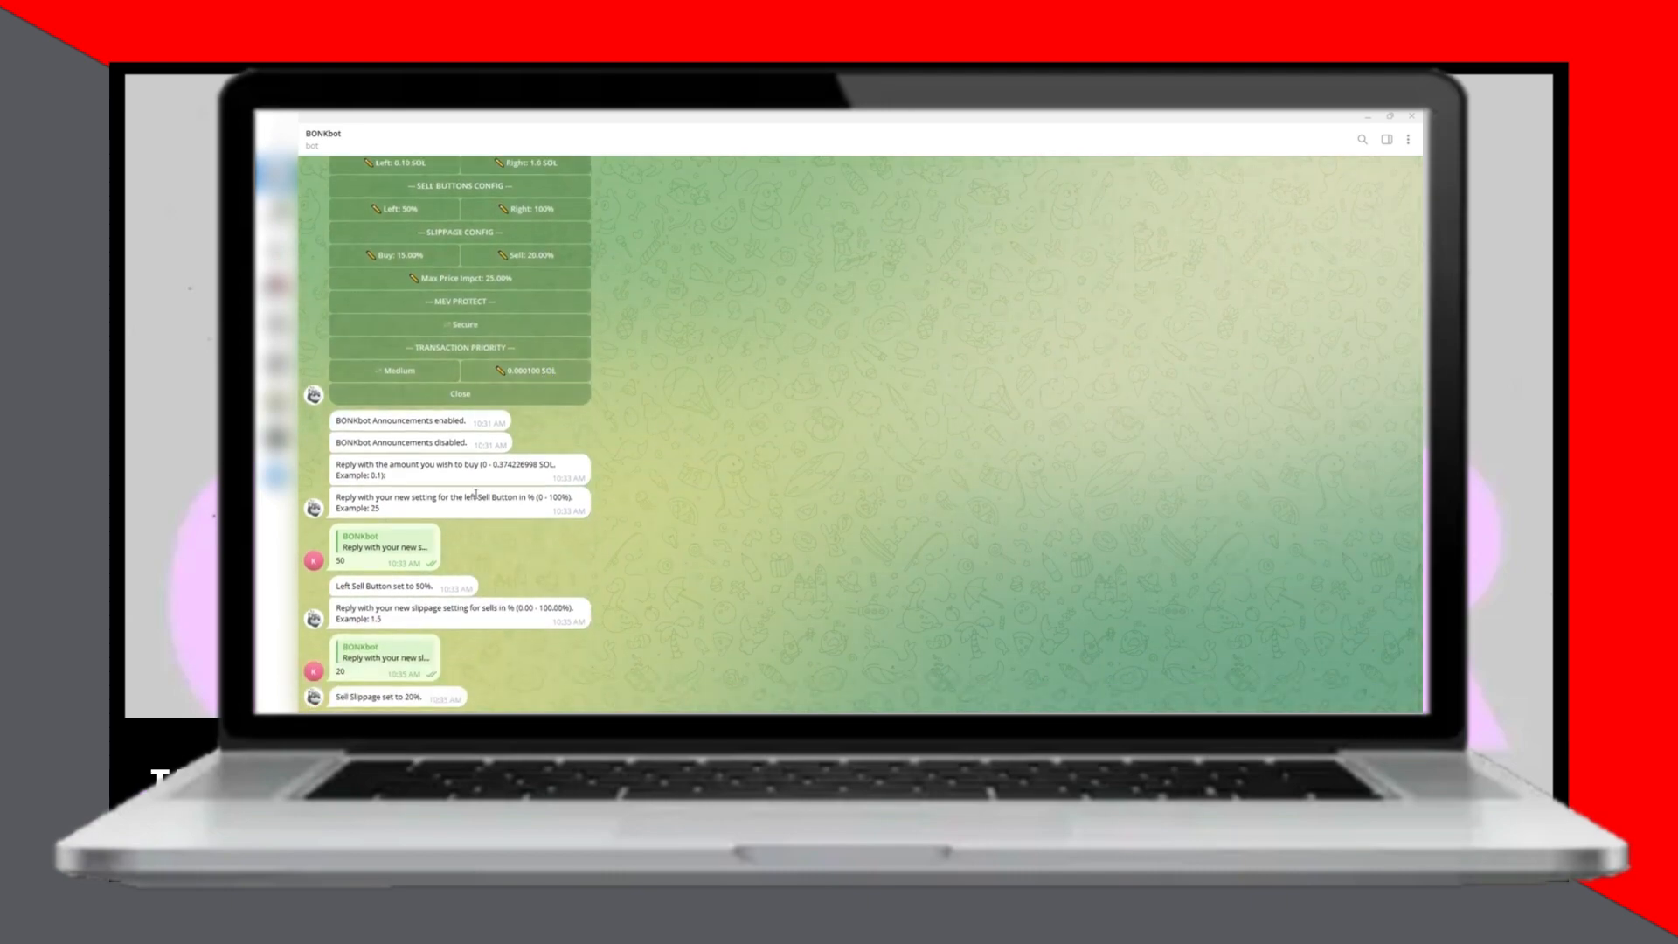
scroll(down, 3)
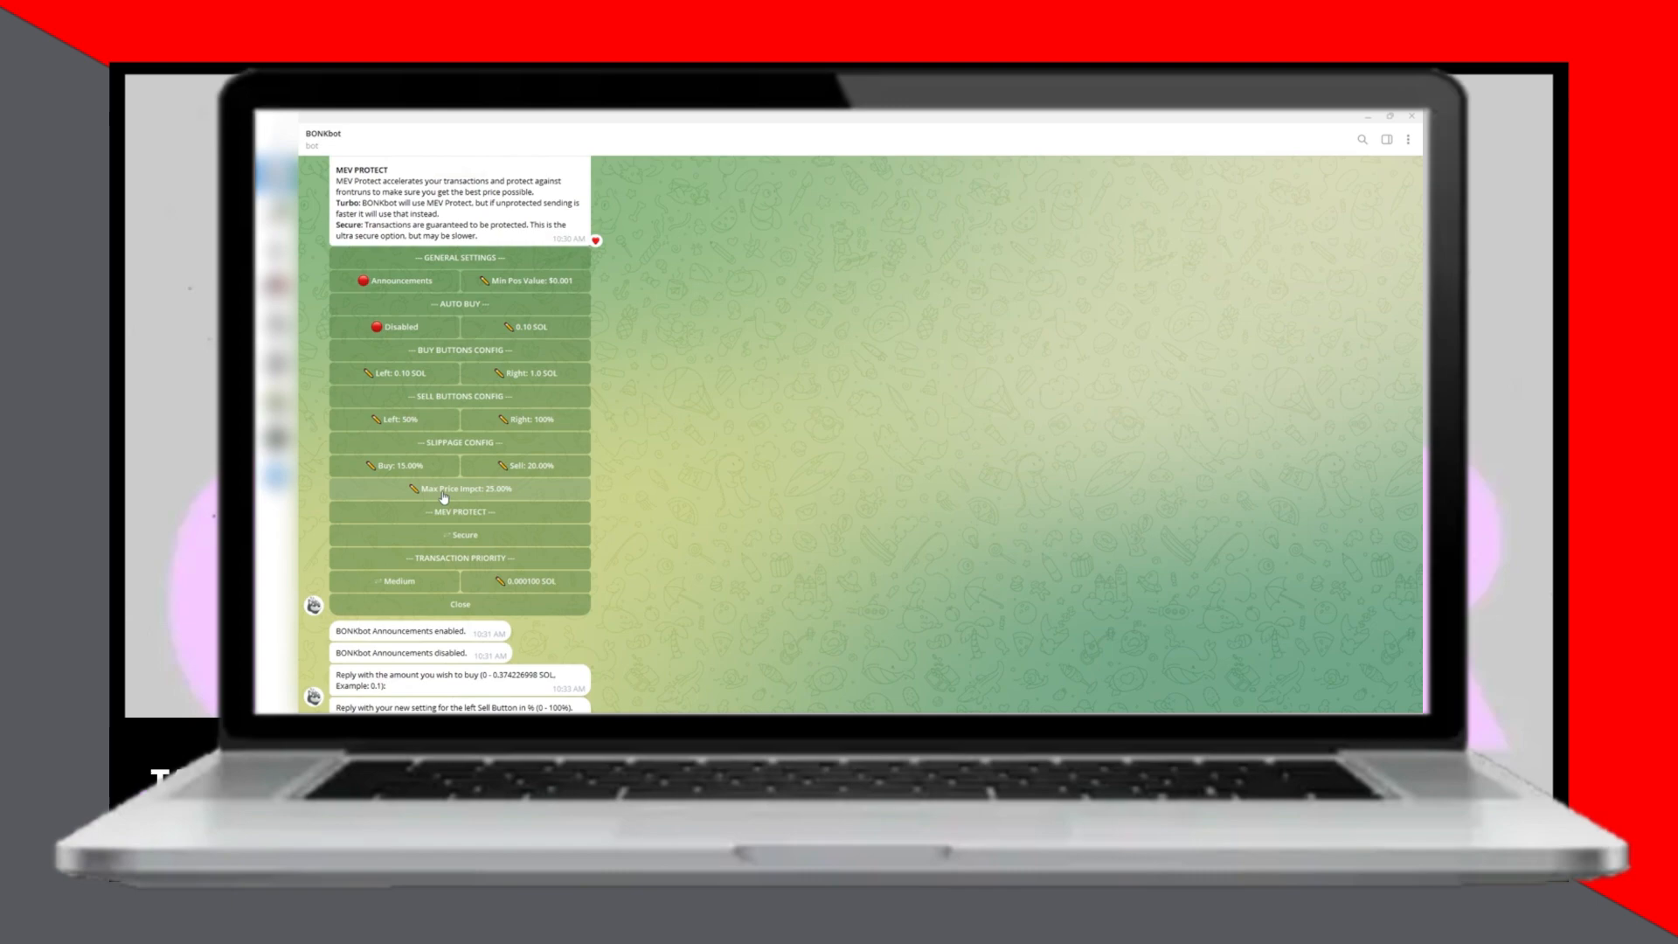
mouse_move(441, 470)
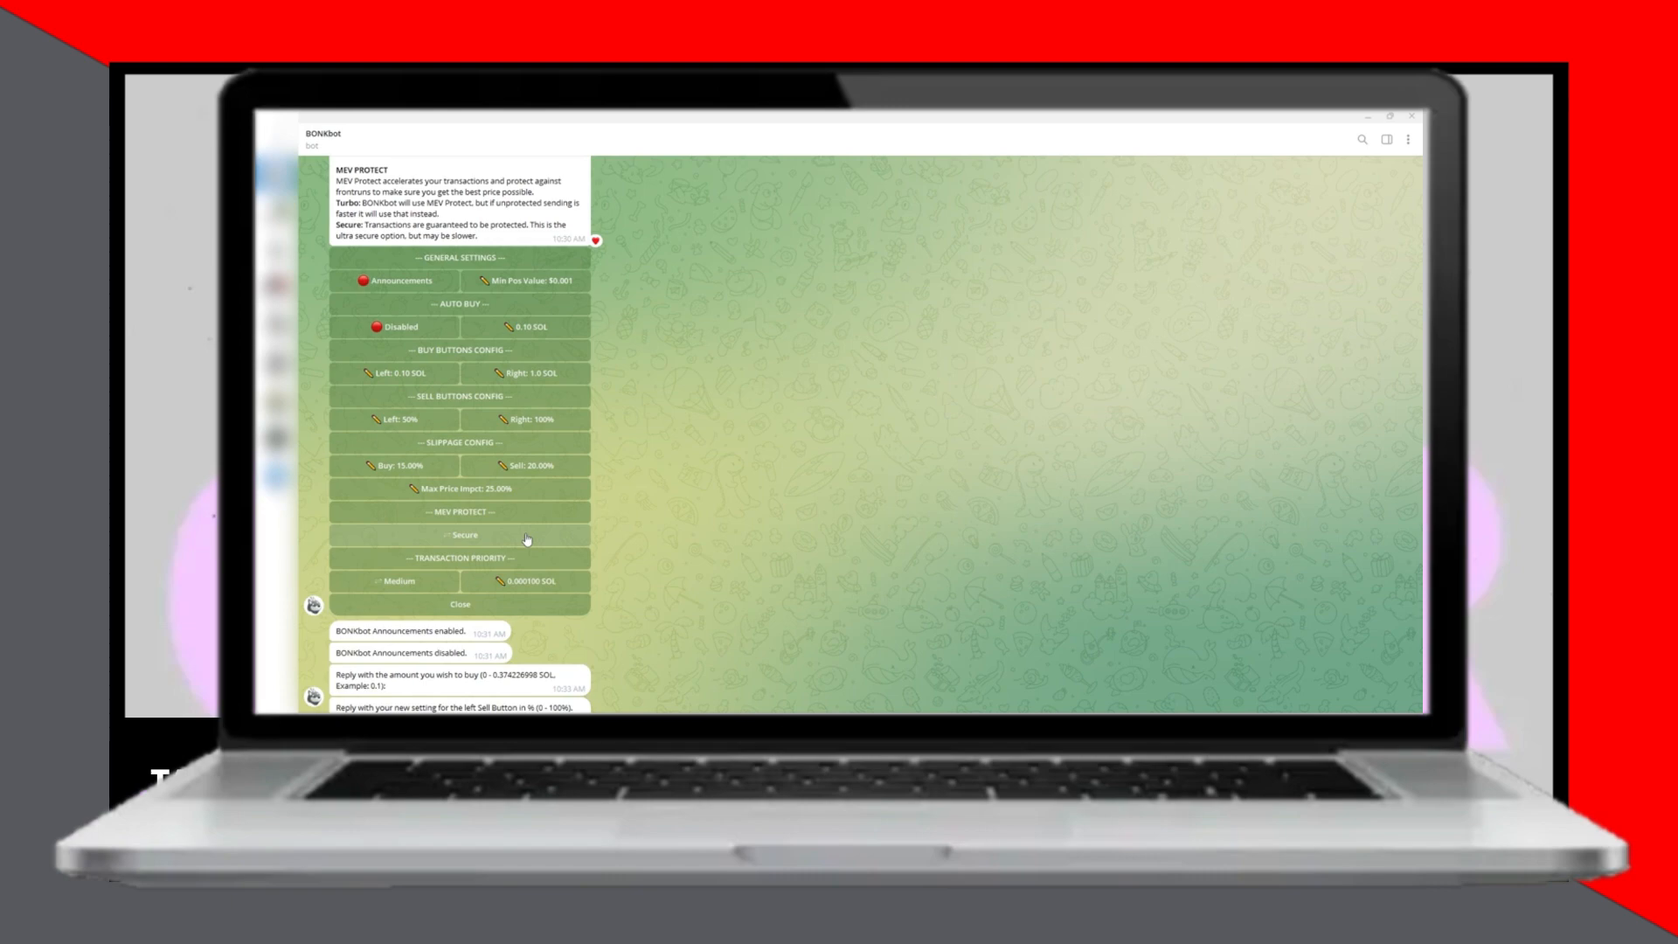
click(460, 535)
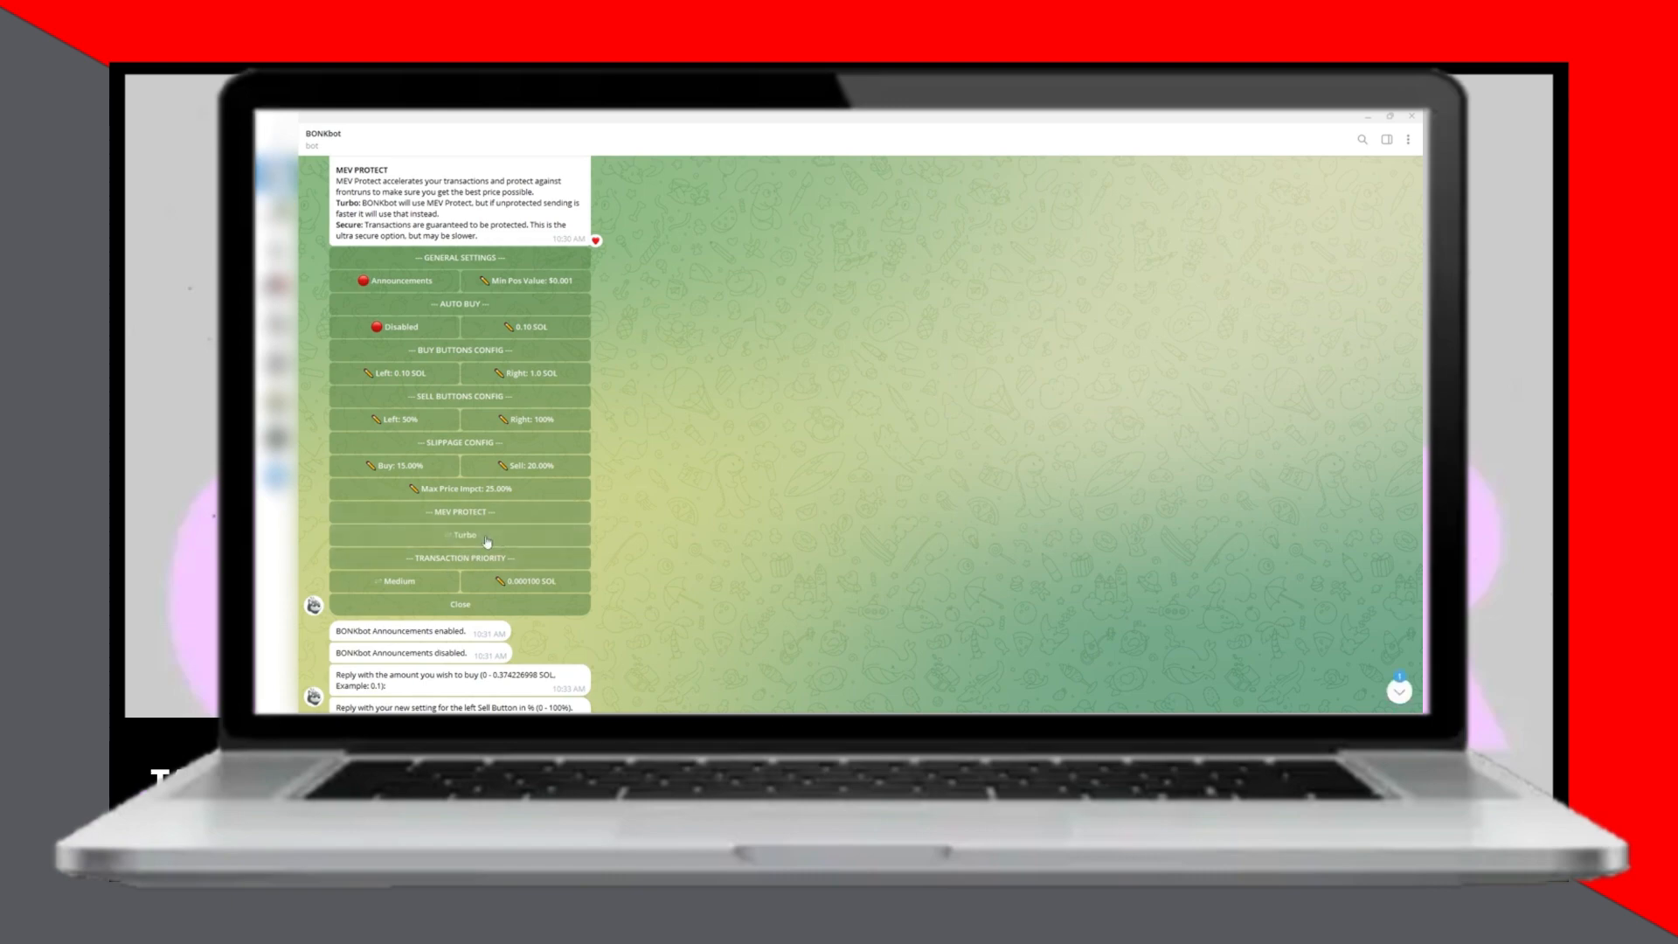